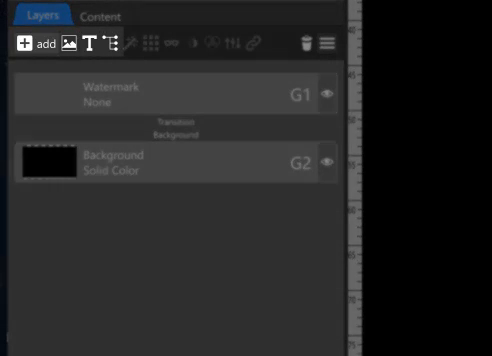
pyautogui.moveTo(175, 165)
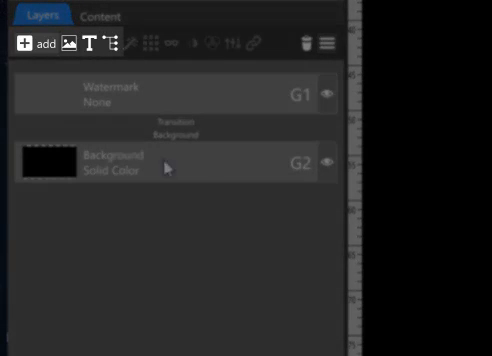
pyautogui.moveTo(67, 44)
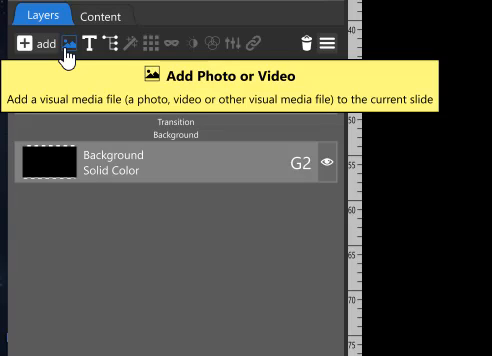
# Step: Add the image adult-blur-camera-368893 as a new layer between Watermark and Background
pyautogui.click(113, 44)
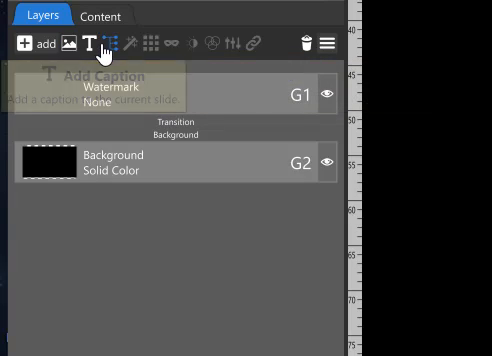
pyautogui.moveTo(174, 58)
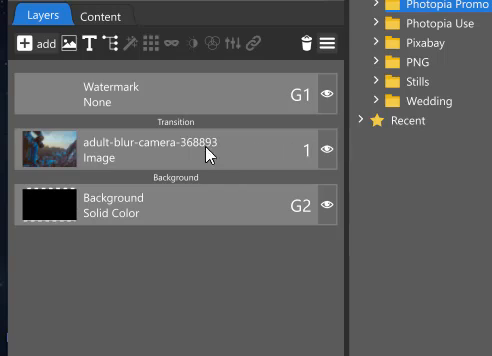
pyautogui.moveTo(133, 144)
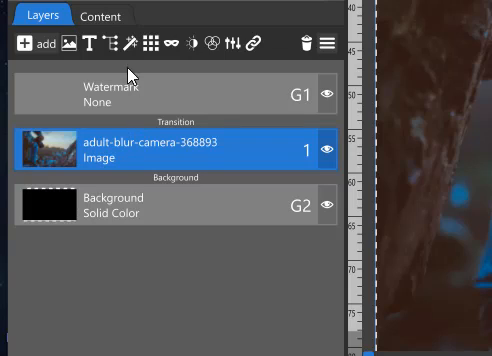
pyautogui.moveTo(135, 43)
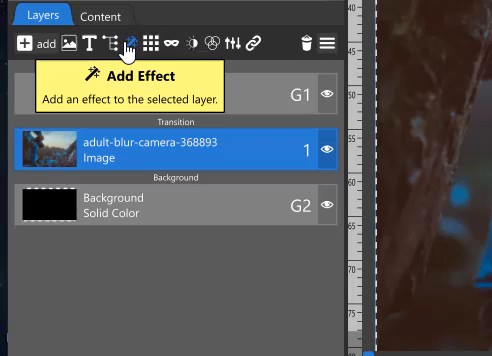
pyautogui.moveTo(156, 40)
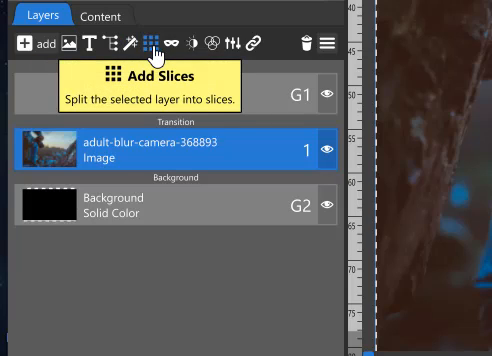
pyautogui.moveTo(175, 45)
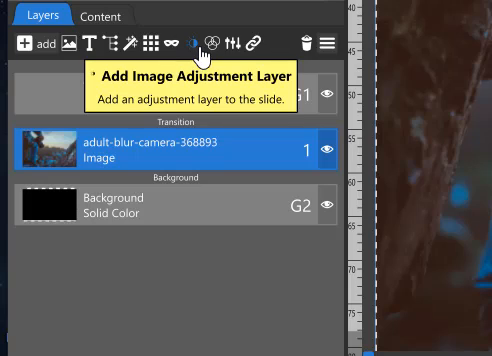
pyautogui.moveTo(214, 39)
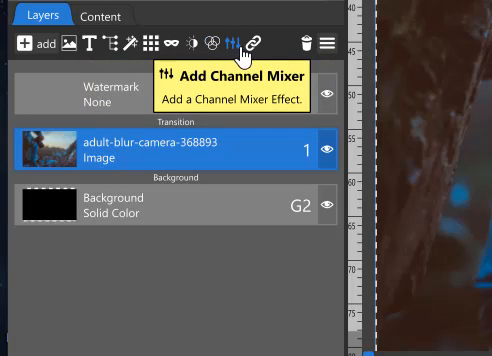
pyautogui.moveTo(263, 40)
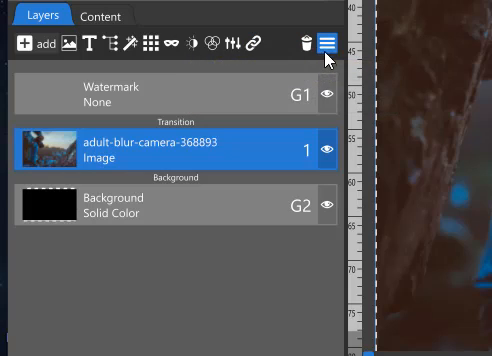
# Step: Show the layer fly-out menu with its duplicate, rename, edit, move and remove actions
pyautogui.click(323, 43)
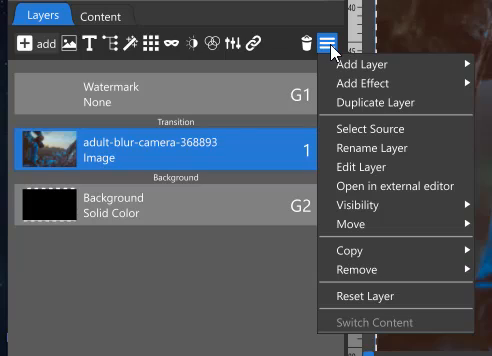
pyautogui.moveTo(388, 103)
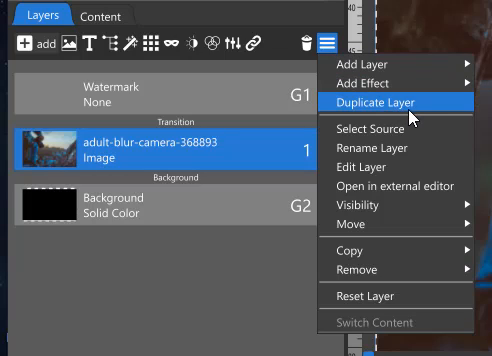